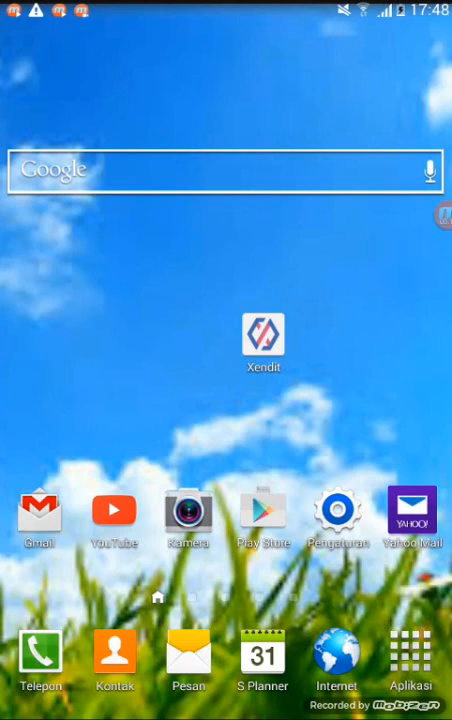
- Launch Xendit from the home screen and get past the intro slides to the welcome screen
{"action": "left_click", "coordinate": [264, 340]}
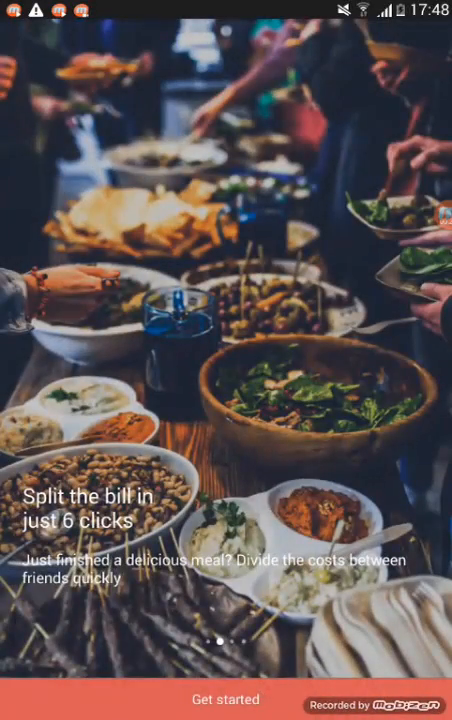
{"action": "left_click", "coordinate": [226, 700]}
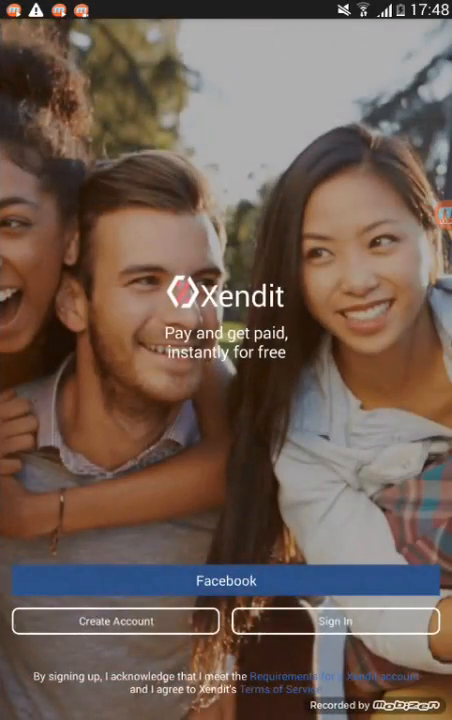
{"action": "left_click", "coordinate": [116, 620]}
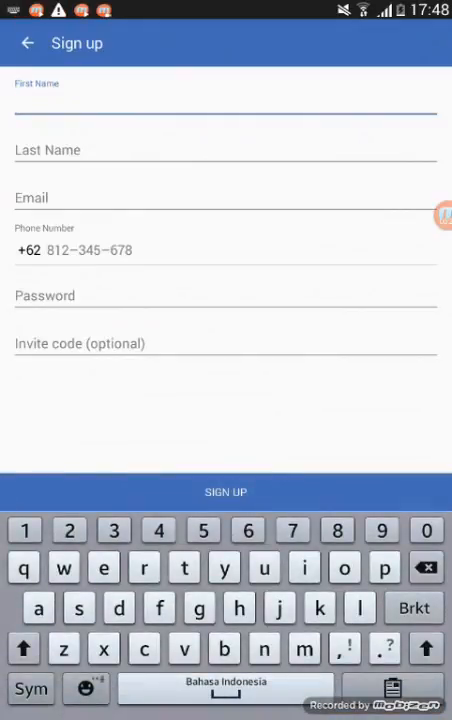
{"action": "type", "text": "clara"}
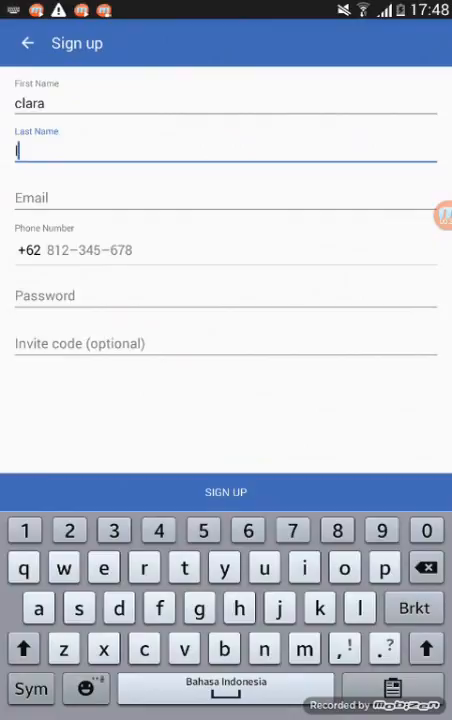
{"action": "type", "text": "liagina"}
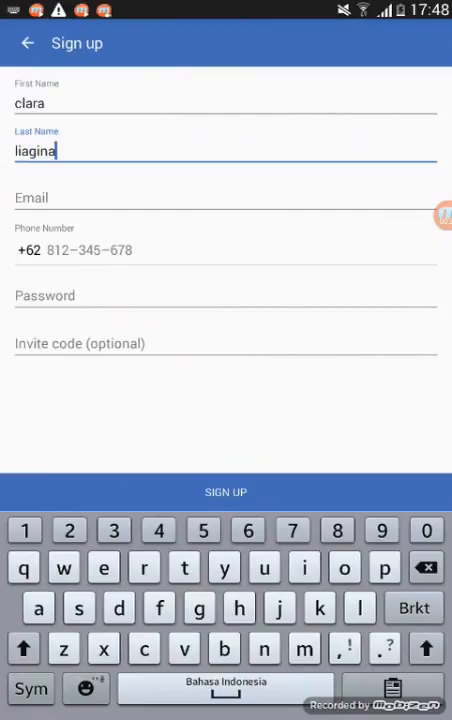
{"action": "type", "text": "clara.liagin"}
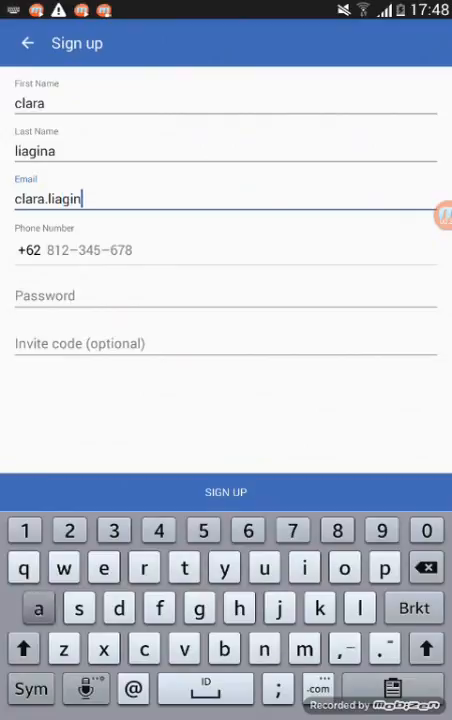
{"action": "left_click", "coordinate": [226, 492]}
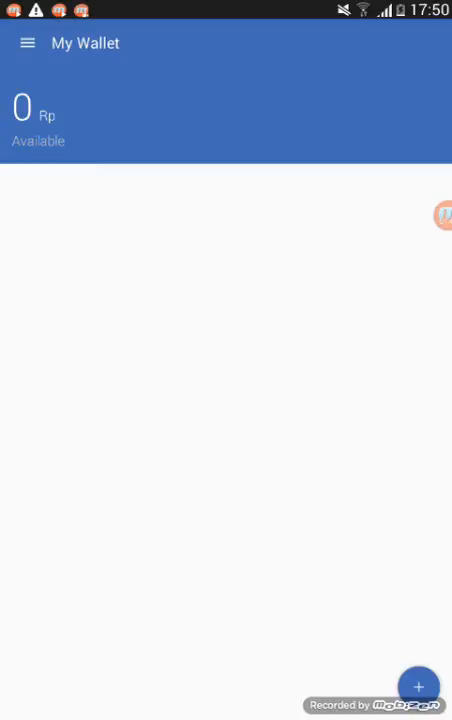
- Bring up the navigation menu over the empty 0 Rp wallet, closing and reopening it once
{"action": "left_click", "coordinate": [28, 44]}
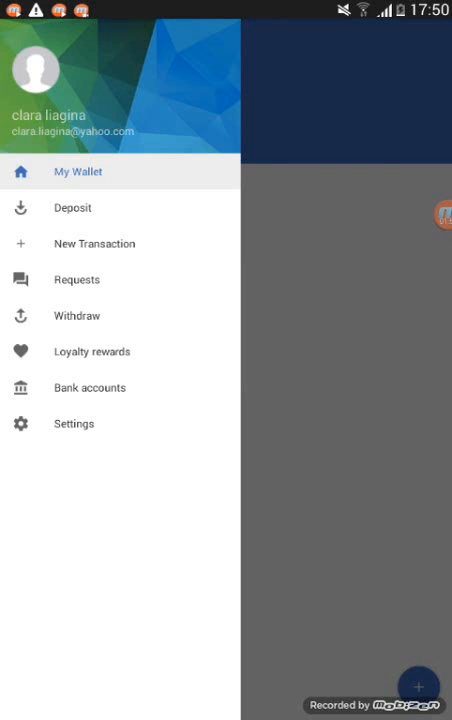
{"action": "left_click", "coordinate": [76, 172]}
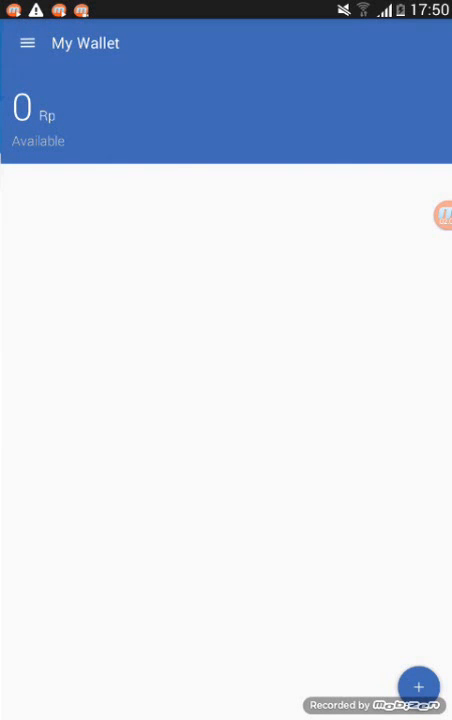
{"action": "left_click", "coordinate": [28, 44]}
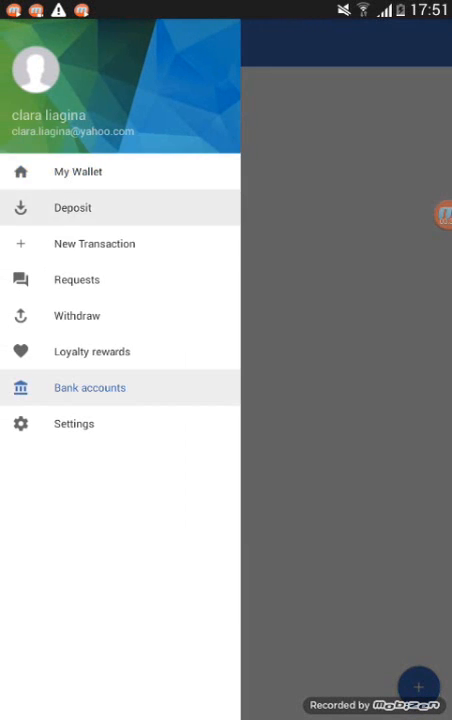
- Enter a Rp 50.000 deposit and confirm the transfer instructions to send Rp 42.453
{"action": "left_click", "coordinate": [72, 206]}
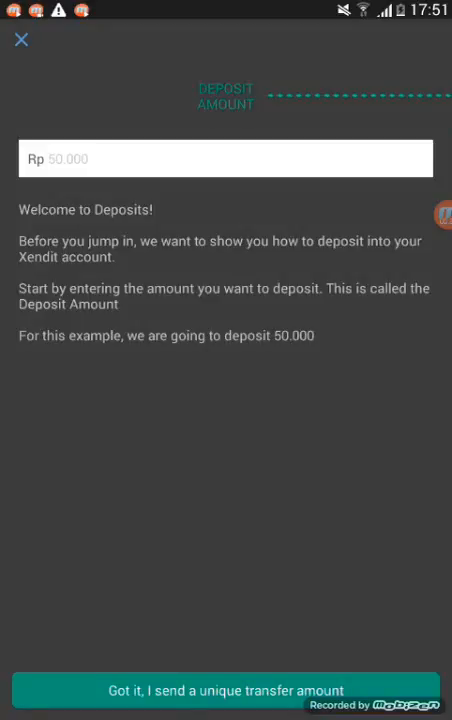
{"action": "left_click", "coordinate": [226, 690]}
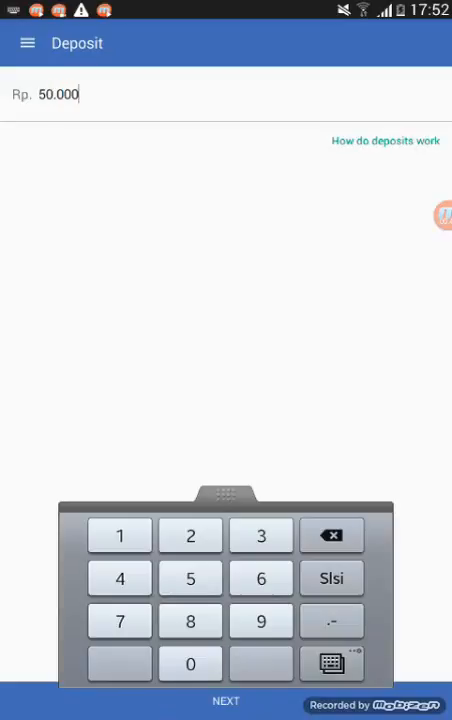
{"action": "left_click", "coordinate": [224, 700]}
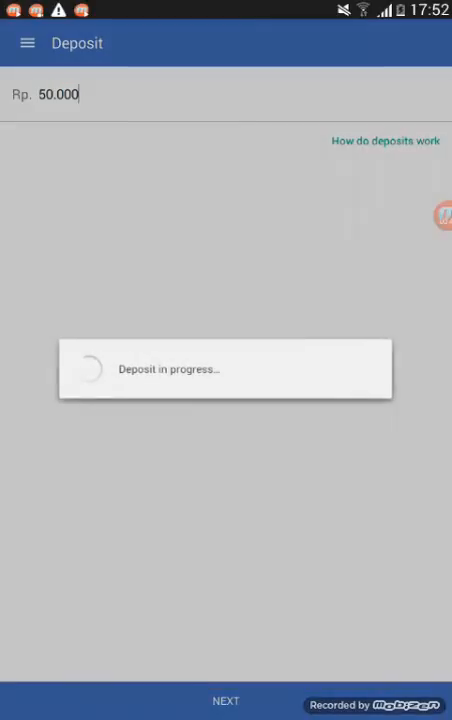
{"action": "left_click", "coordinate": [224, 700]}
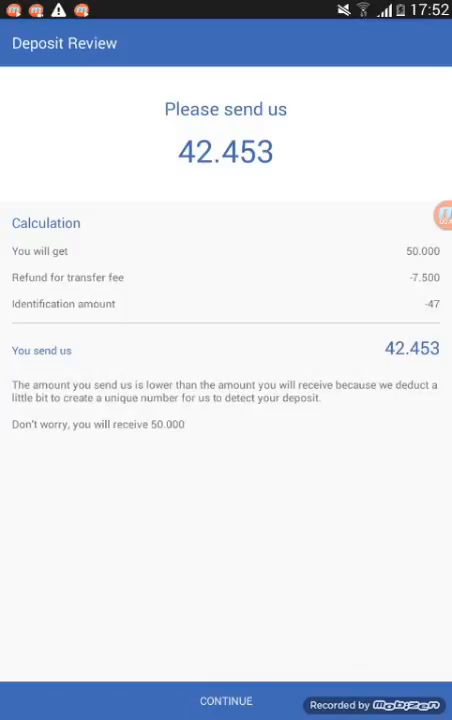
{"action": "left_click", "coordinate": [224, 700]}
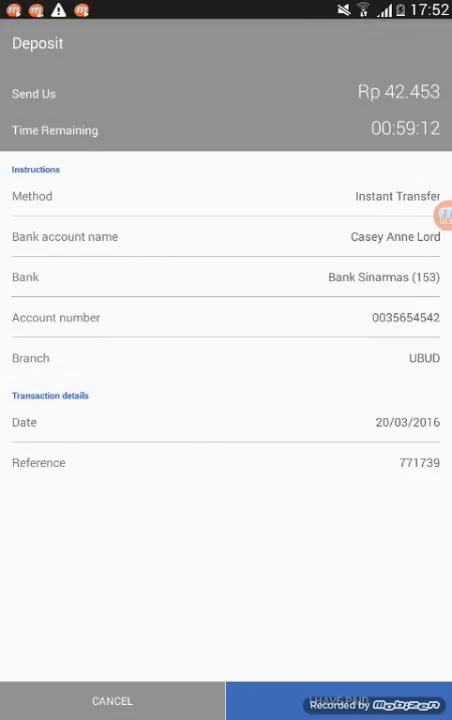
{"action": "left_click", "coordinate": [338, 700]}
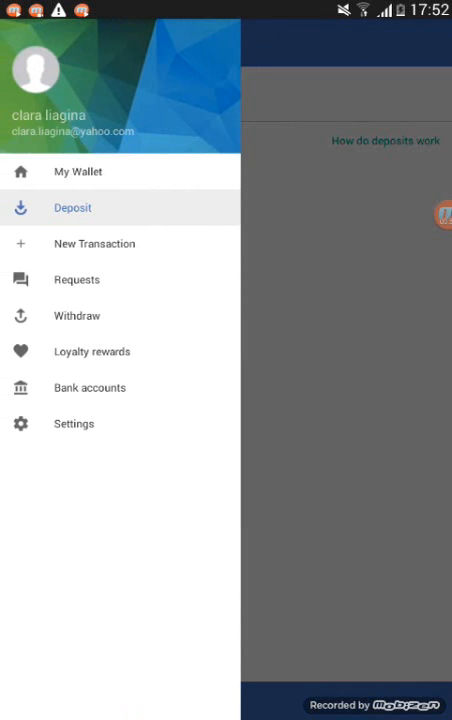
- Send a Rp 50.000 payment request for 'book payment' via a new transaction and confirm it
{"action": "left_click", "coordinate": [92, 244]}
{"action": "type", "text": "500"}
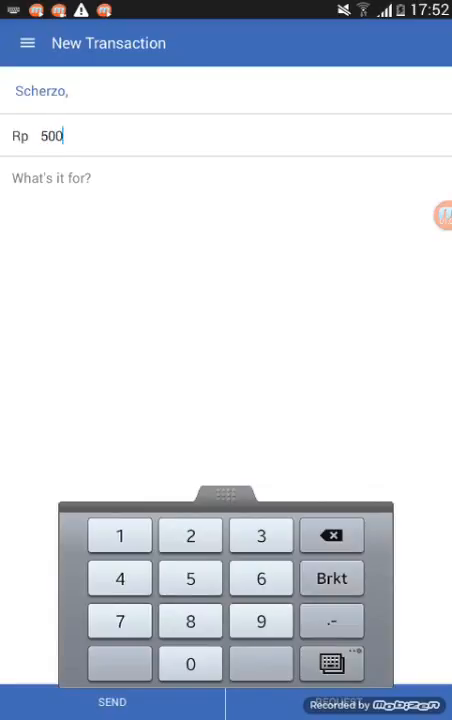
{"action": "left_click", "coordinate": [190, 664]}
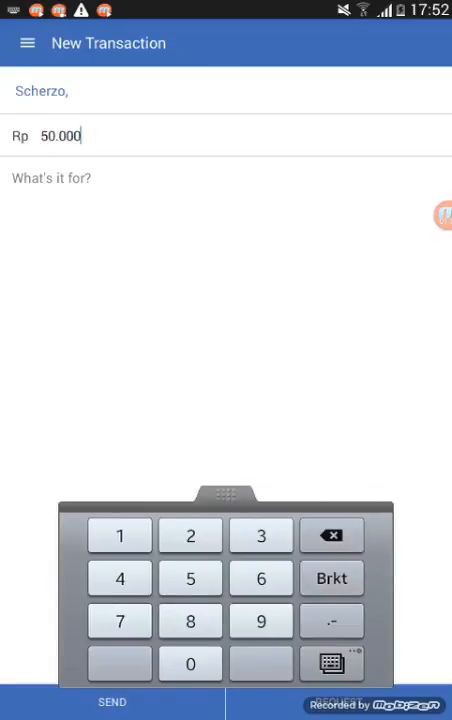
{"action": "type", "text": "b"}
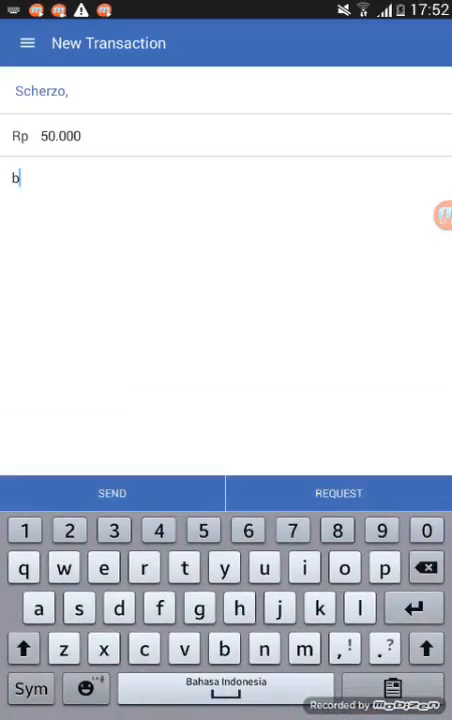
{"action": "type", "text": "ook pay"}
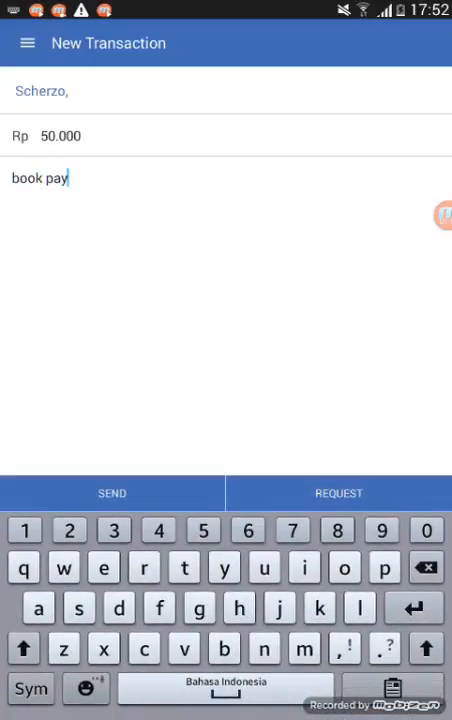
{"action": "type", "text": "ment"}
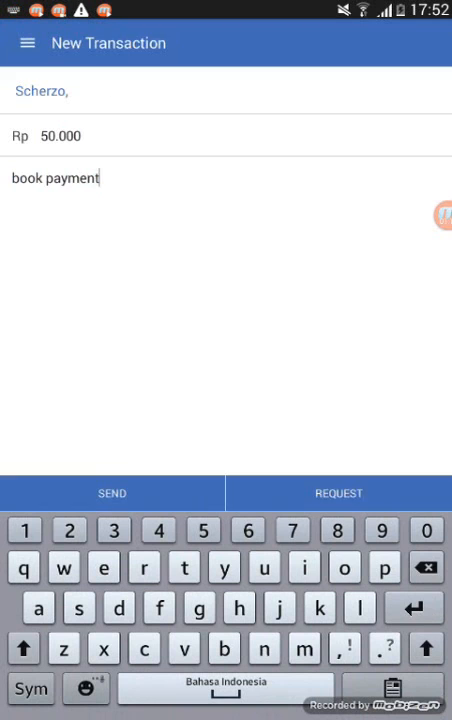
{"action": "left_click", "coordinate": [338, 492]}
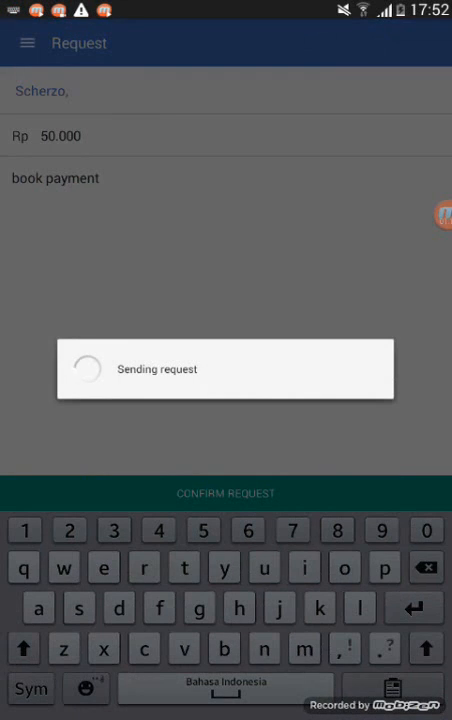
{"action": "left_click", "coordinate": [226, 492]}
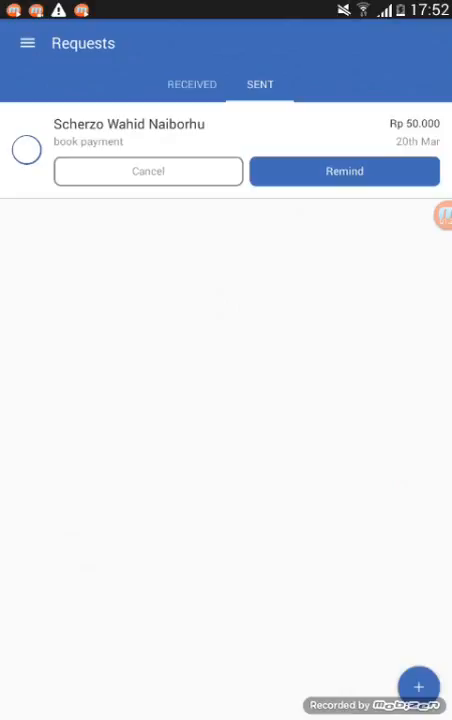
- Enter a Rp 50.000 withdrawal to the linked Mandiri bank account from the Withdraw screen
{"action": "left_click", "coordinate": [28, 44]}
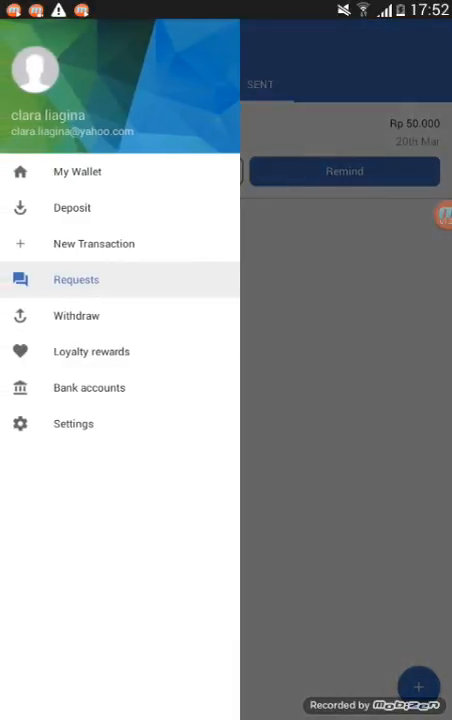
{"action": "left_click", "coordinate": [76, 316]}
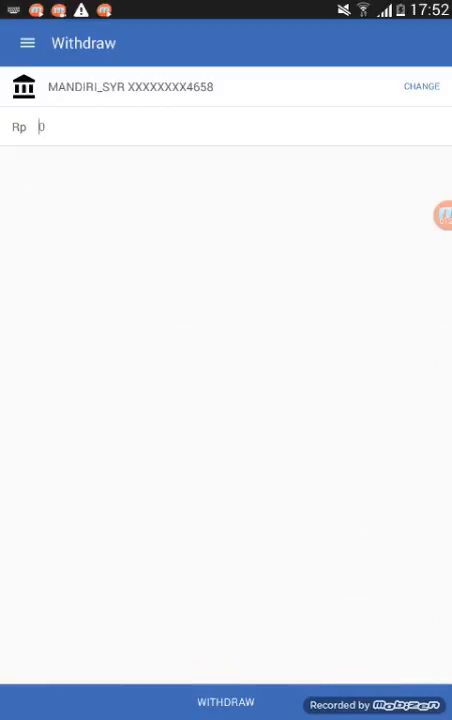
{"action": "left_click", "coordinate": [40, 128]}
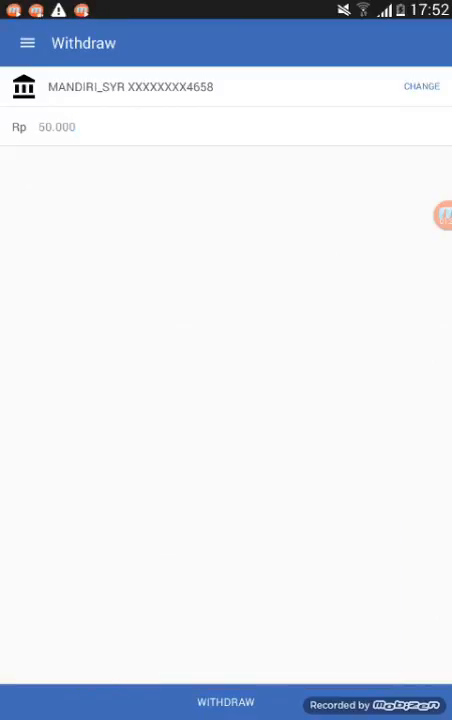
{"action": "left_click", "coordinate": [224, 700]}
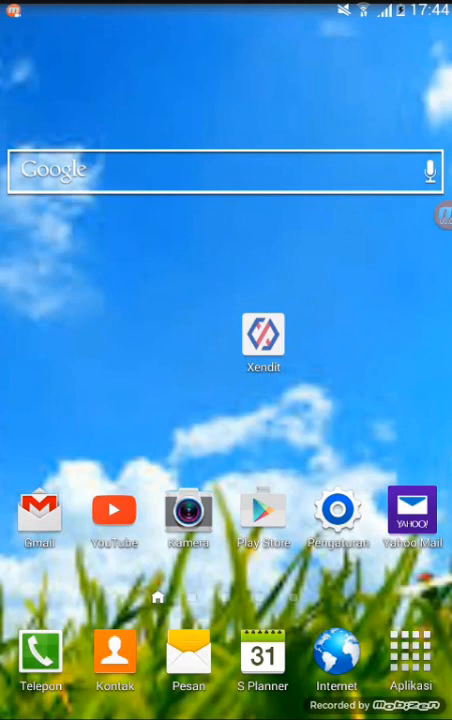
- Launch Xendit again from the home screen, landing on its intro slides
{"action": "left_click", "coordinate": [264, 340]}
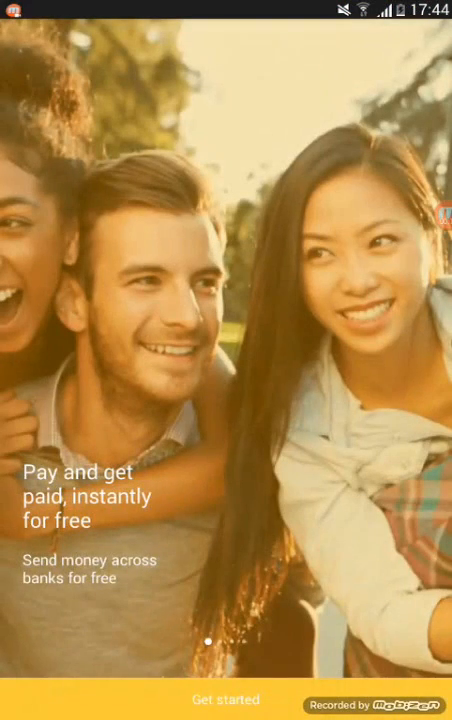